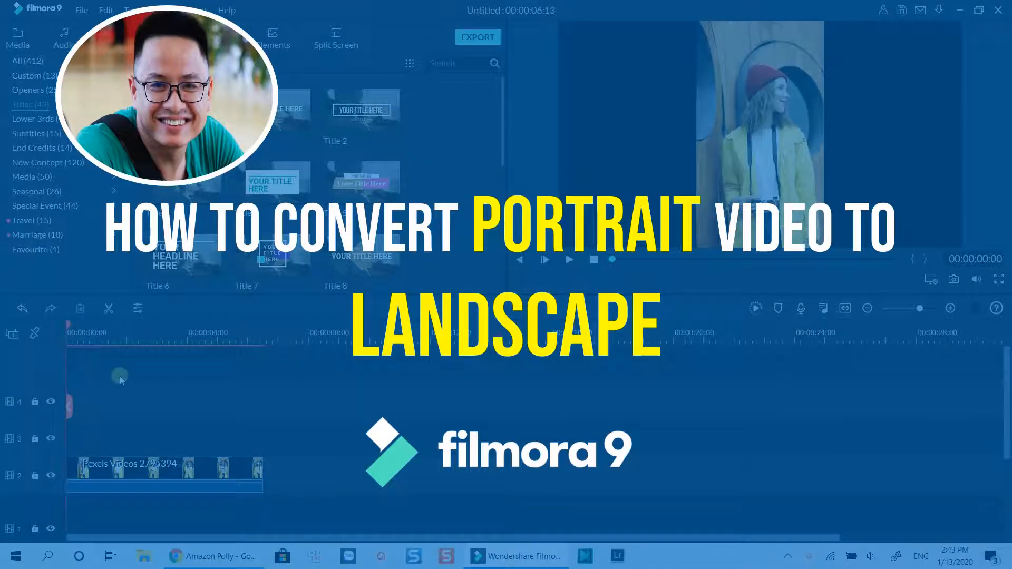
# Crop the portrait clip to a 16:9 ratio framed on the woman's face.
pyautogui.click(569, 259)
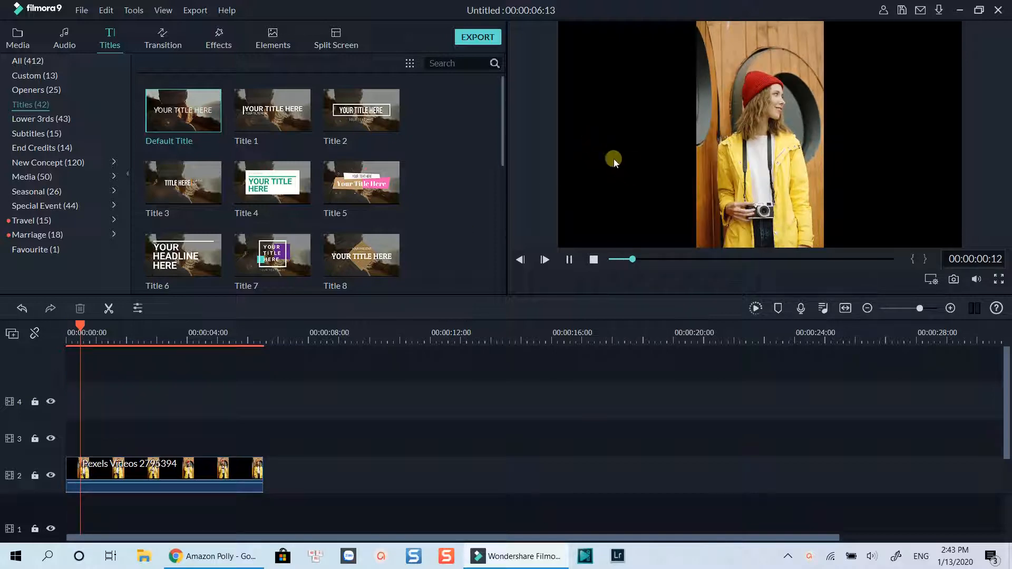
pyautogui.click(569, 260)
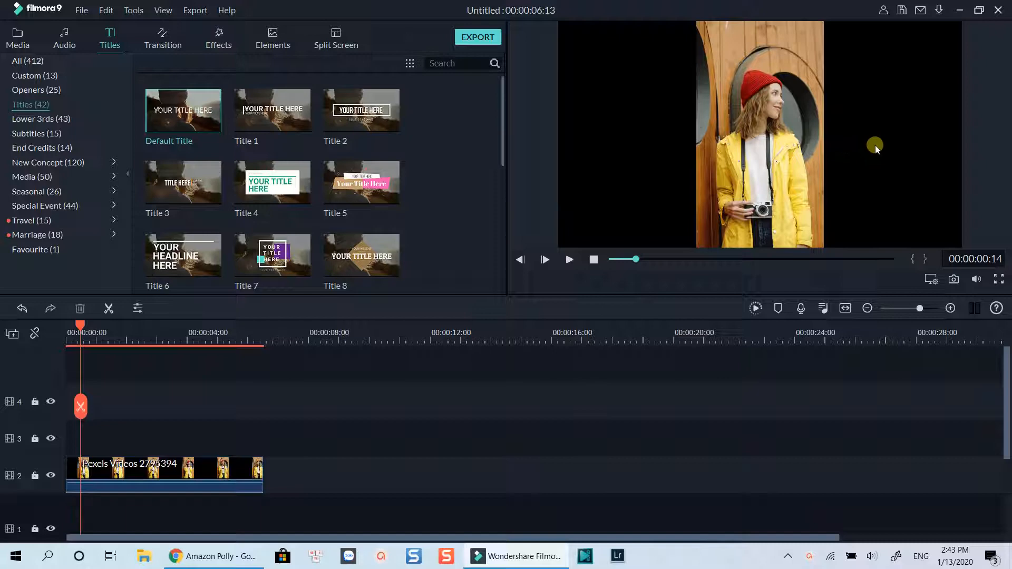
pyautogui.moveTo(294, 360)
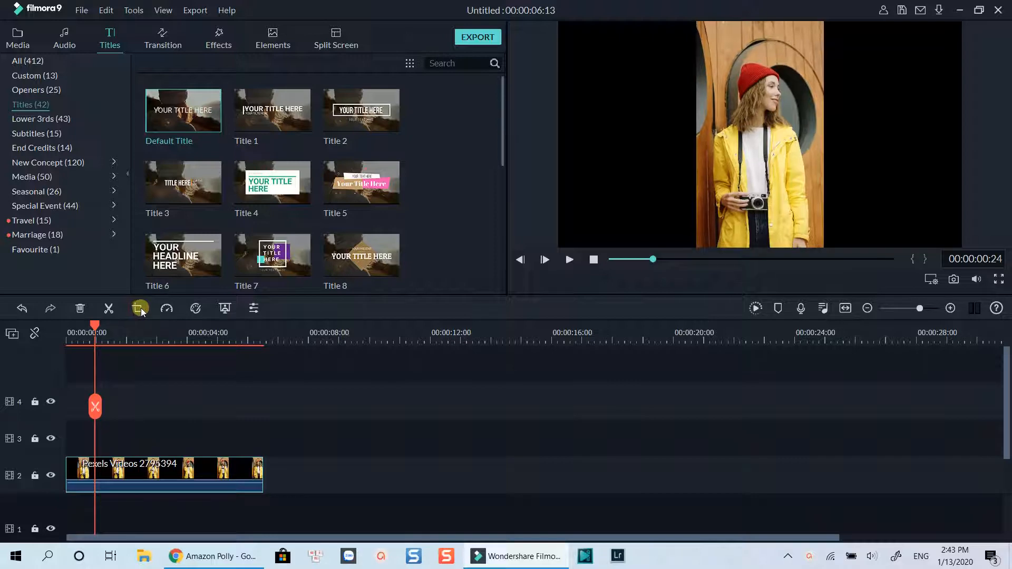
pyautogui.click(224, 307)
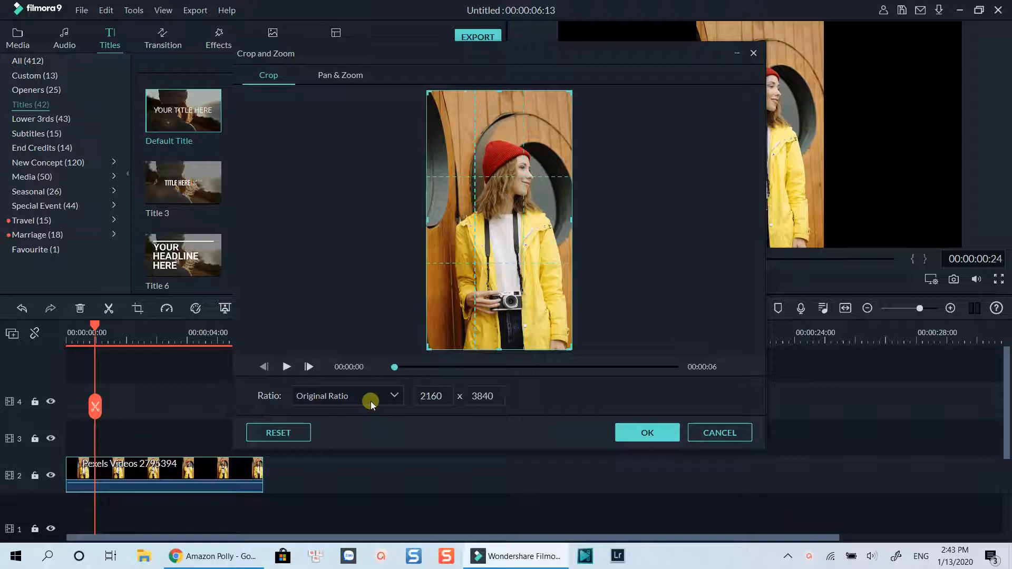
pyautogui.click(347, 396)
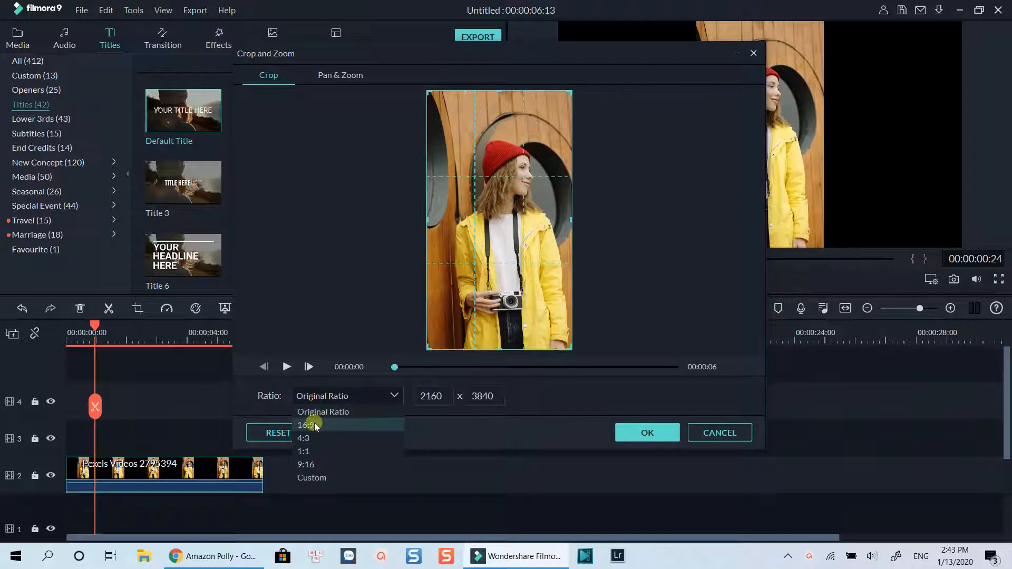
pyautogui.click(305, 425)
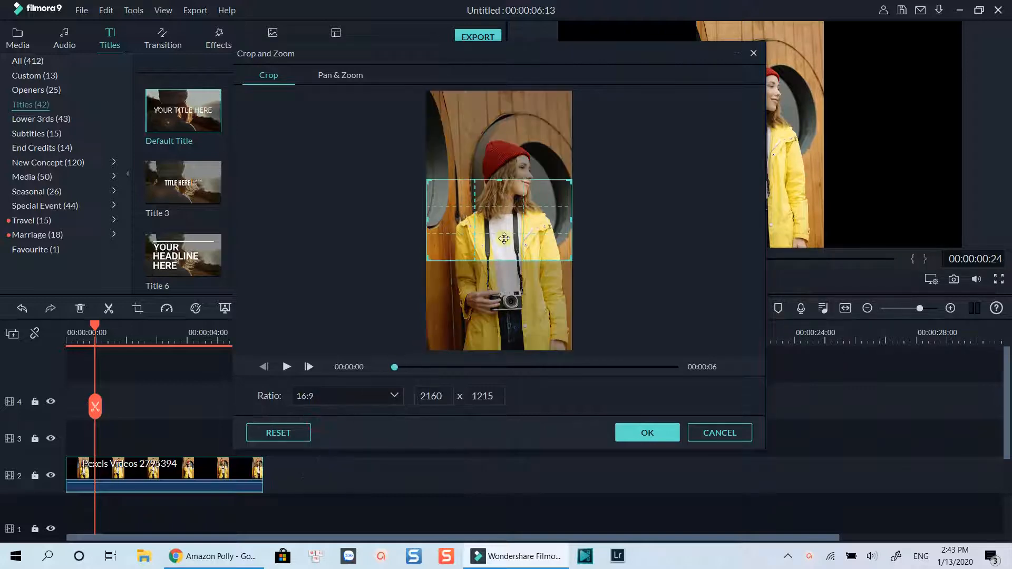
pyautogui.moveTo(504, 239); pyautogui.dragTo(513, 197)
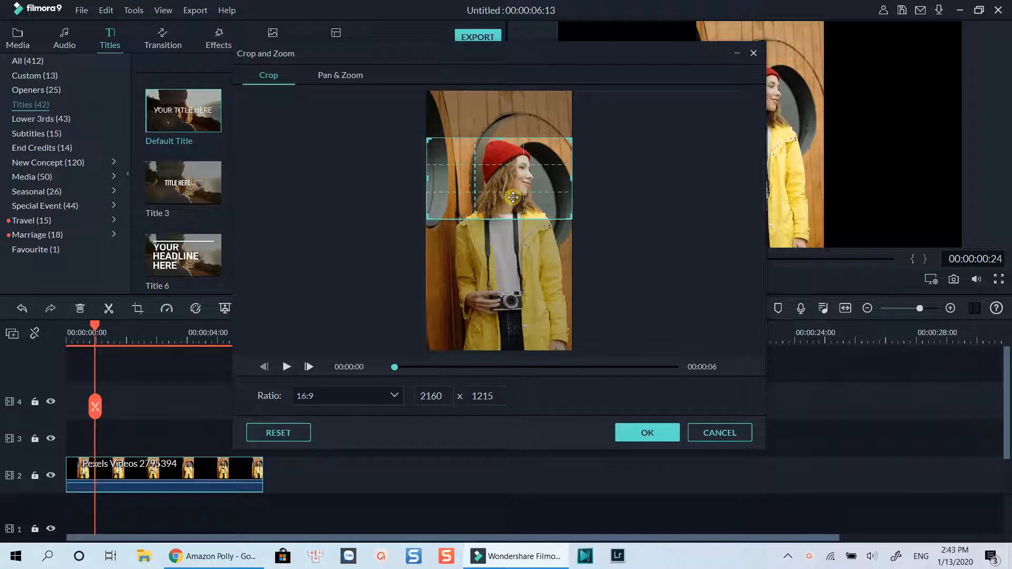
pyautogui.click(287, 367)
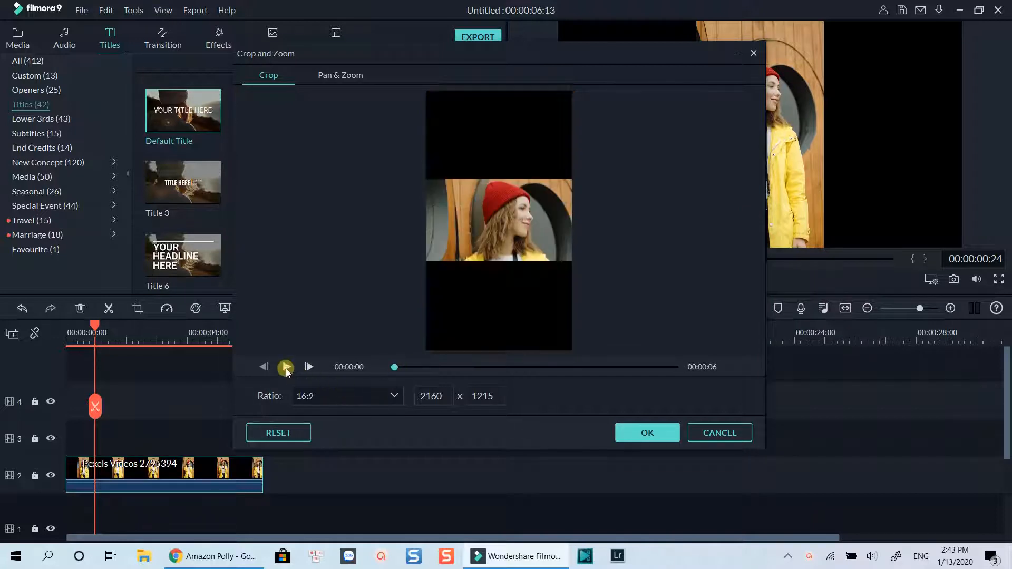
pyautogui.click(286, 367)
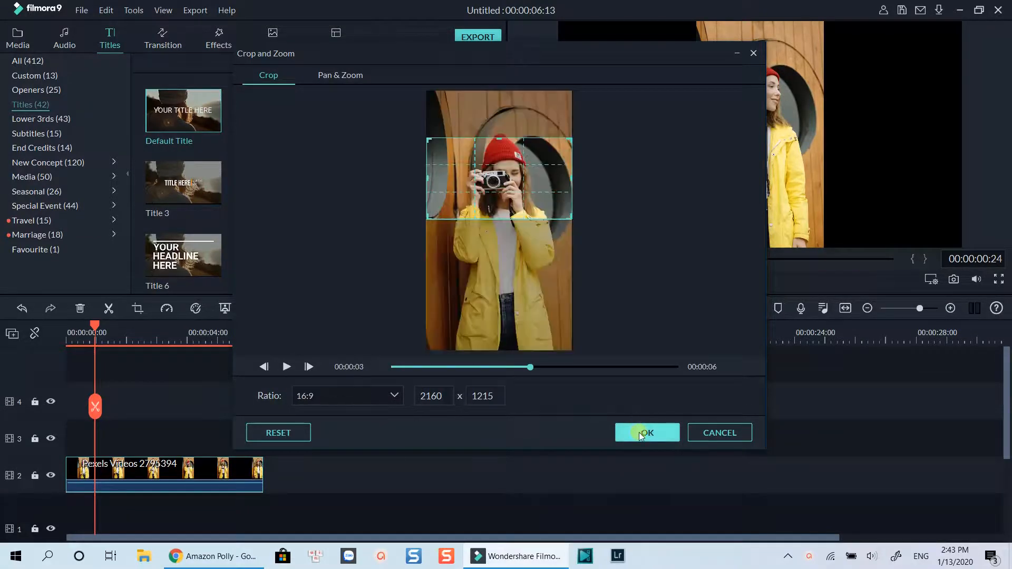
pyautogui.click(647, 432)
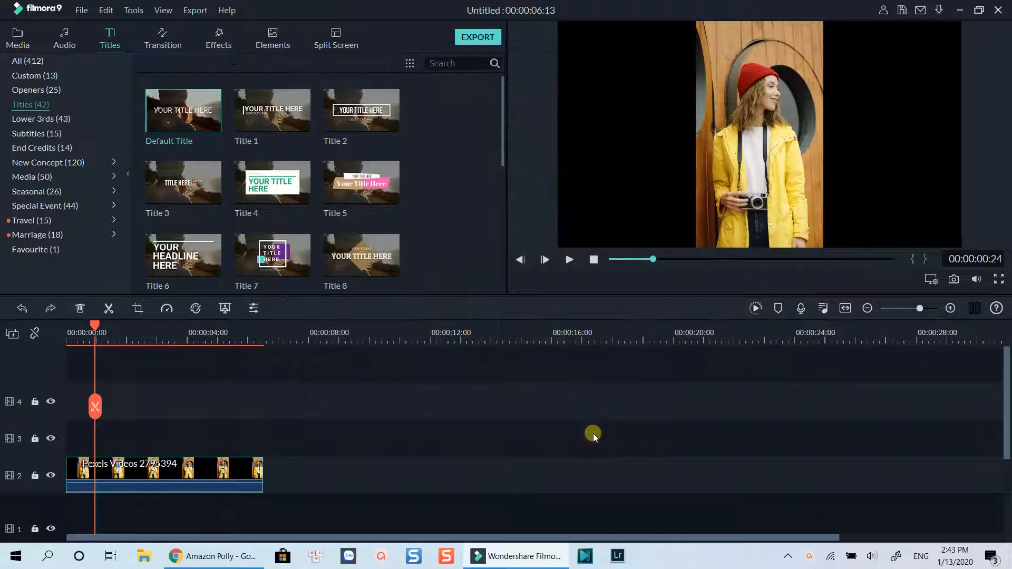
pyautogui.moveTo(239, 414)
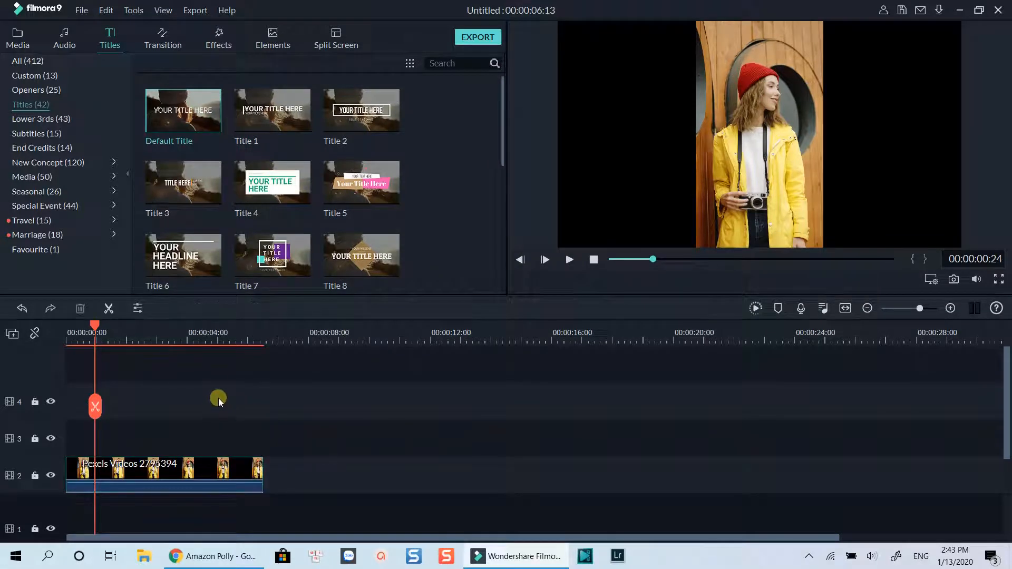
# Add the Checkerboard sample color under the clip, stretched to the clip's end.
pyautogui.click(569, 260)
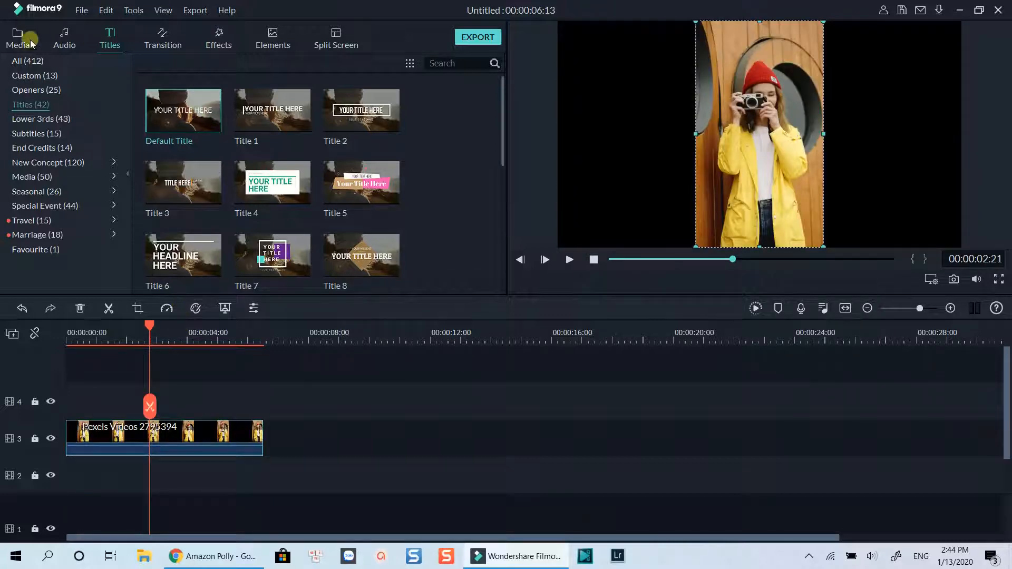
pyautogui.click(18, 39)
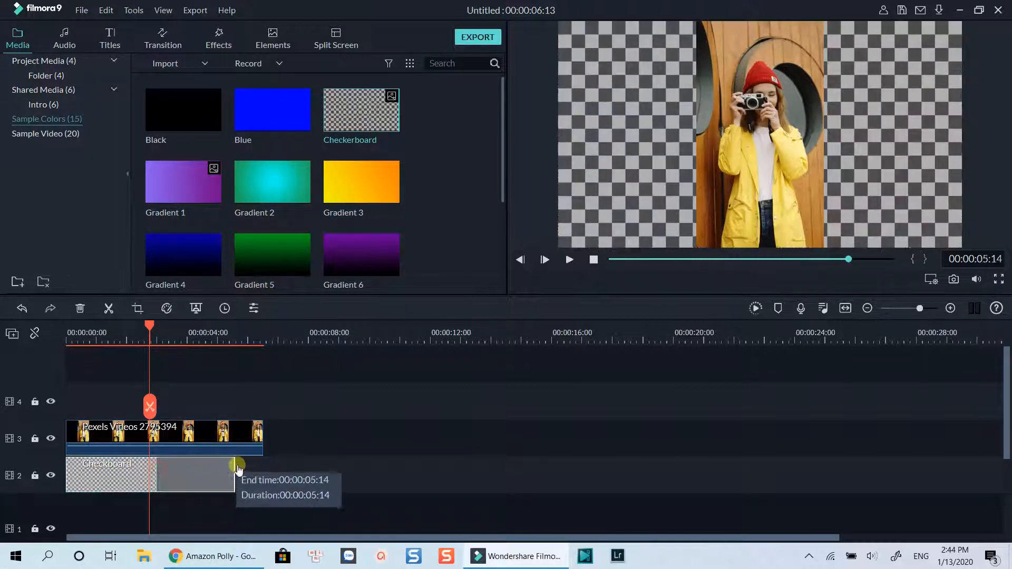
pyautogui.moveTo(238, 466); pyautogui.dragTo(265, 467)
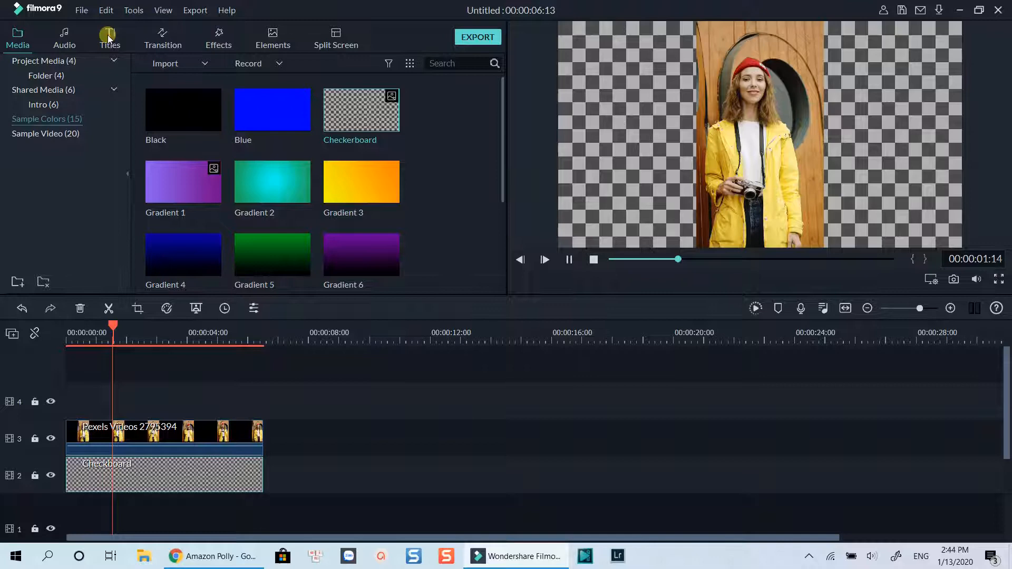
# Place the Default Title on track 4 above the clip and open its editor.
pyautogui.click(110, 37)
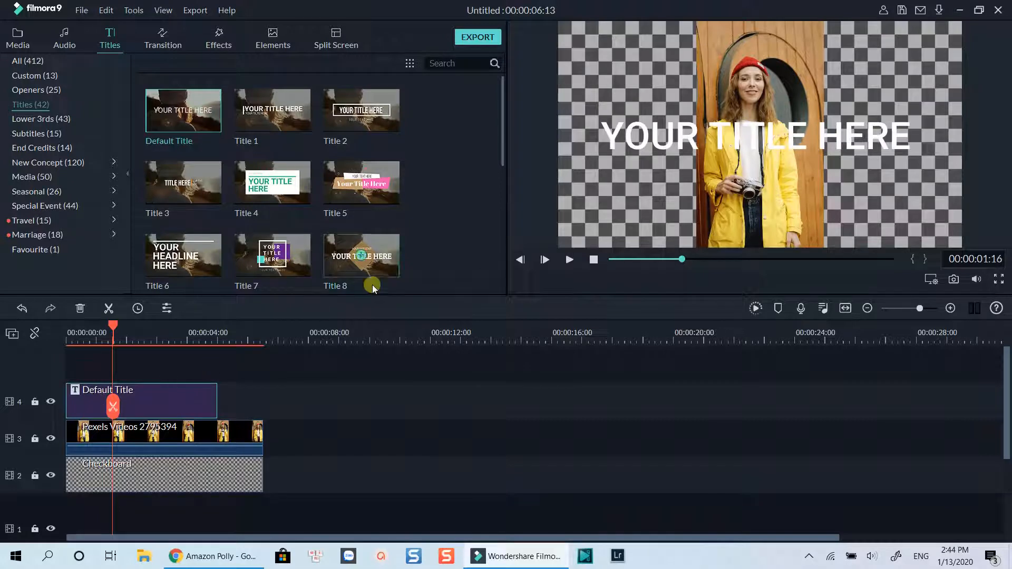
pyautogui.click(568, 260)
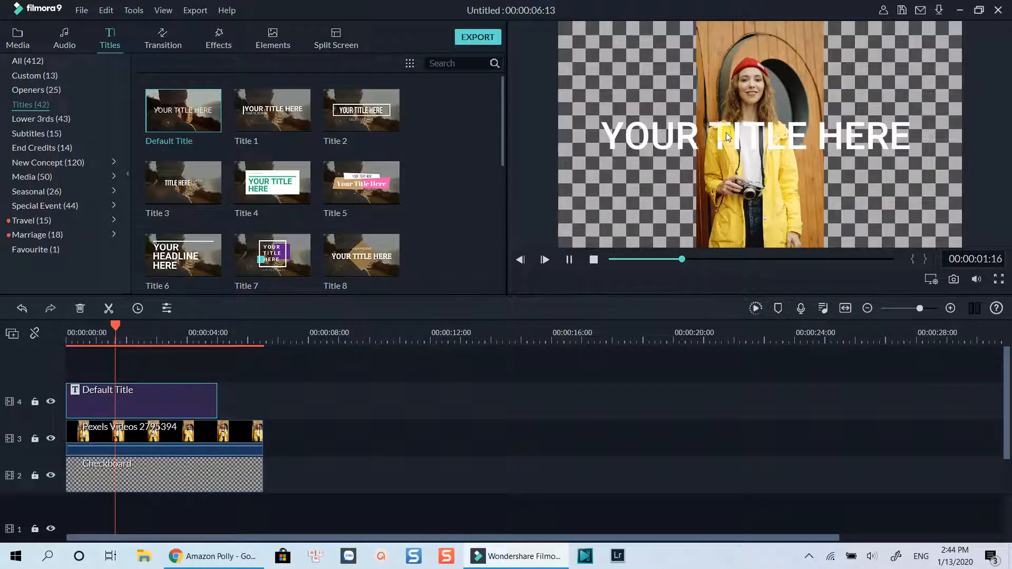
pyautogui.doubleClick(142, 400)
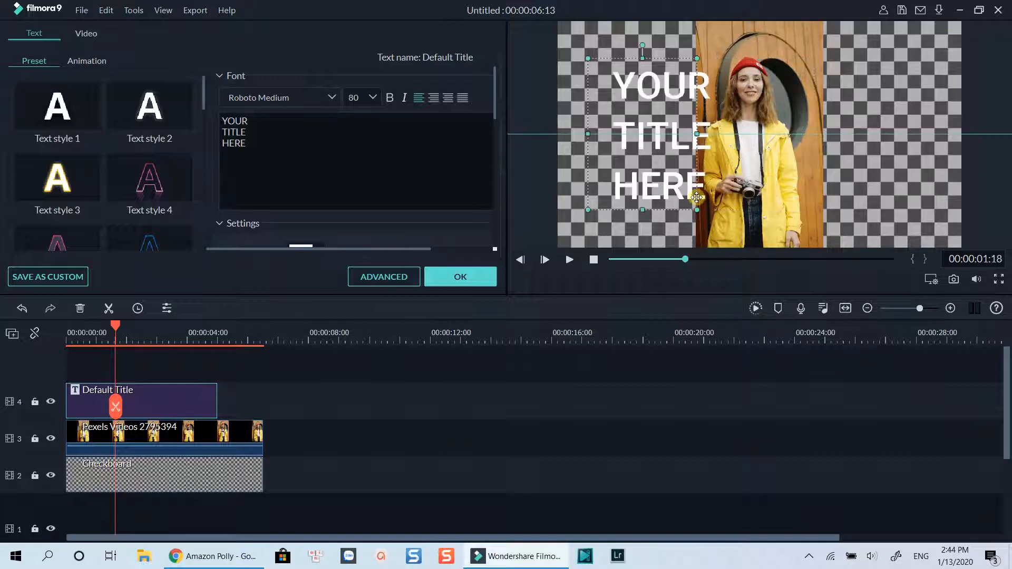
# Move the title left and make it read 'I Love You', centre-aligned on three lines.
pyautogui.moveTo(696, 198); pyautogui.dragTo(680, 195)
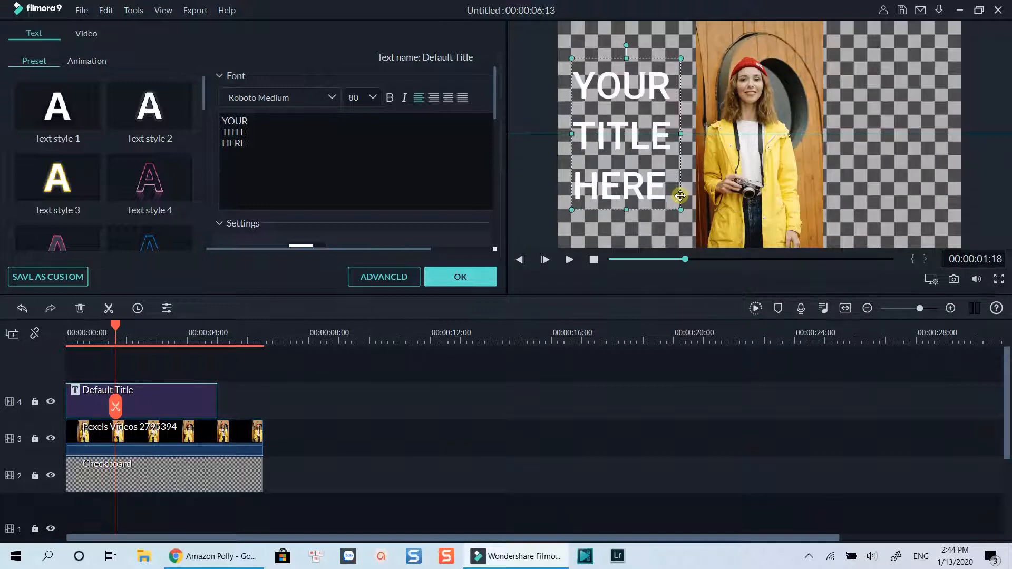
pyautogui.tripleClick(234, 132)
pyautogui.write('I')
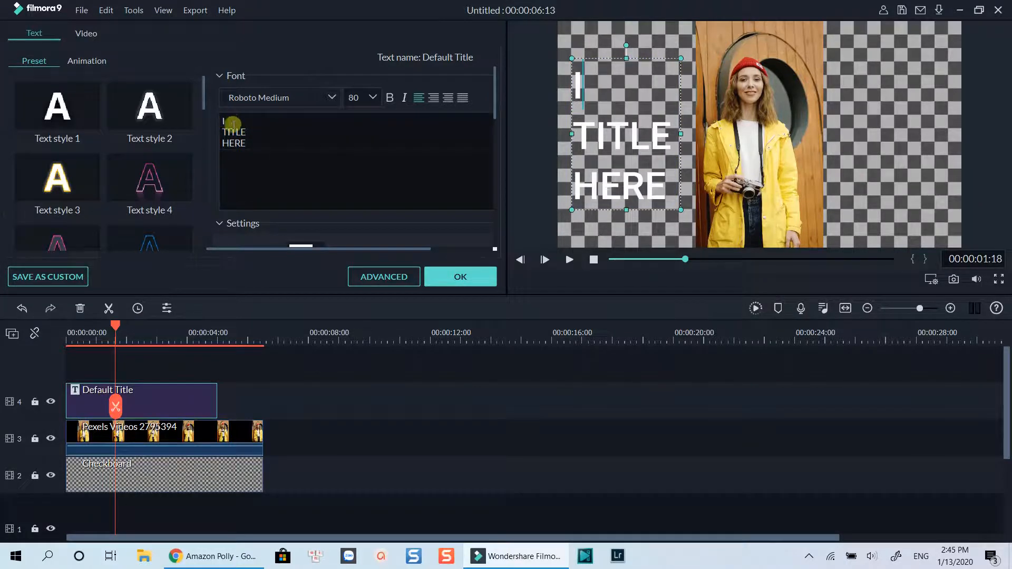
pyautogui.doubleClick(234, 132)
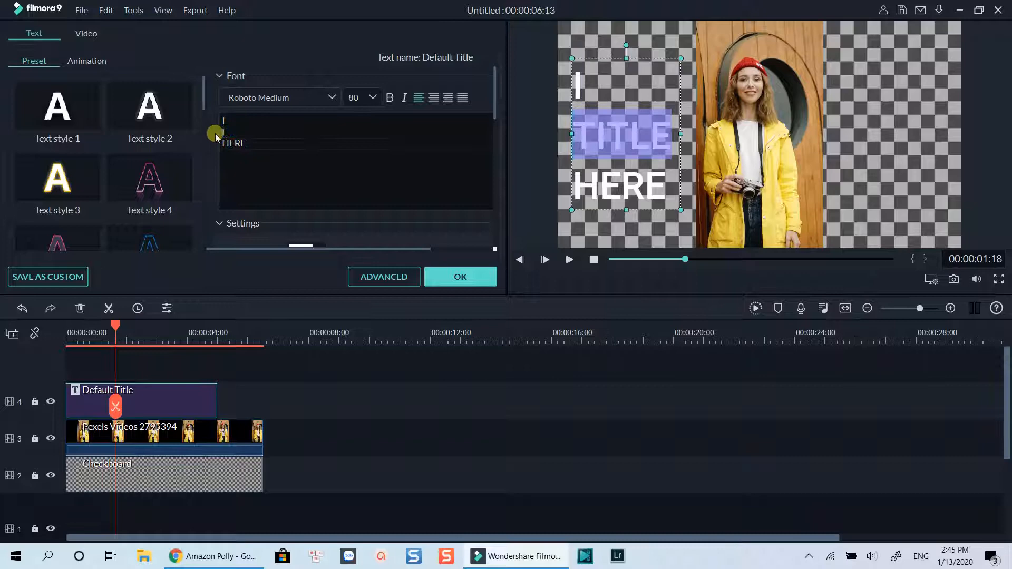
pyautogui.write('Loe')
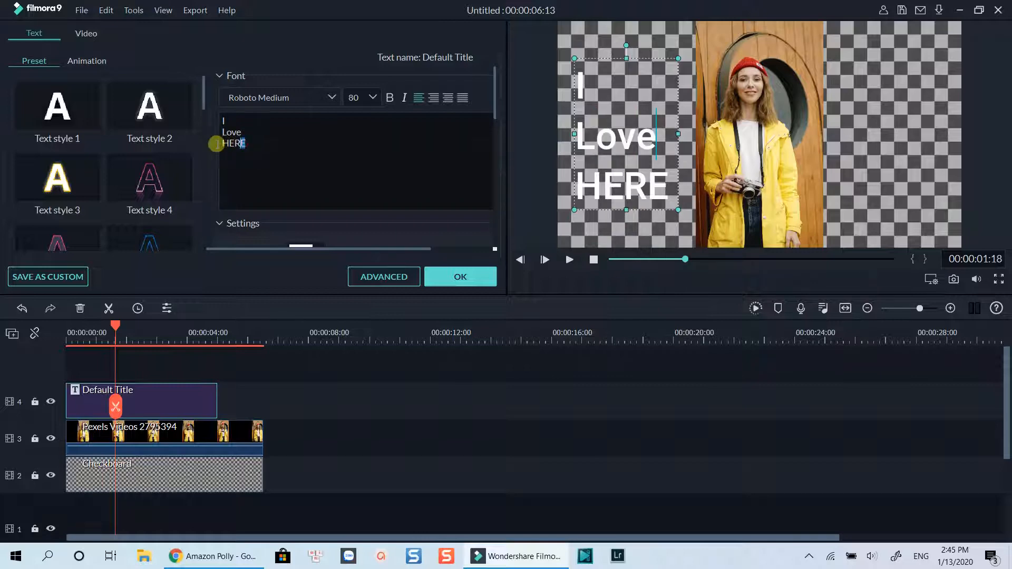
pyautogui.write('You')
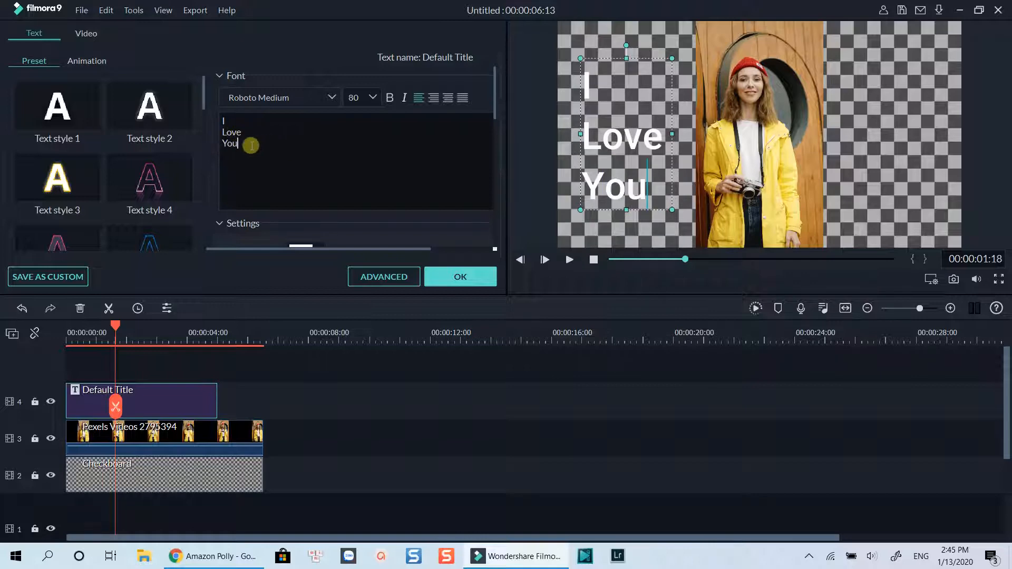
pyautogui.click(433, 98)
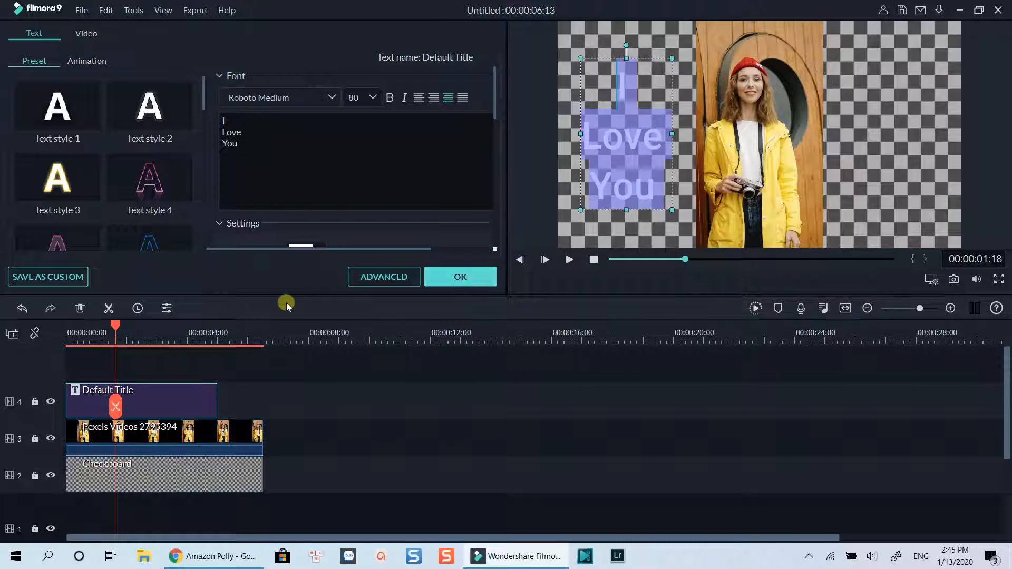
# Apply the 'I Love You' title and preview the finished composition from the start.
pyautogui.click(460, 276)
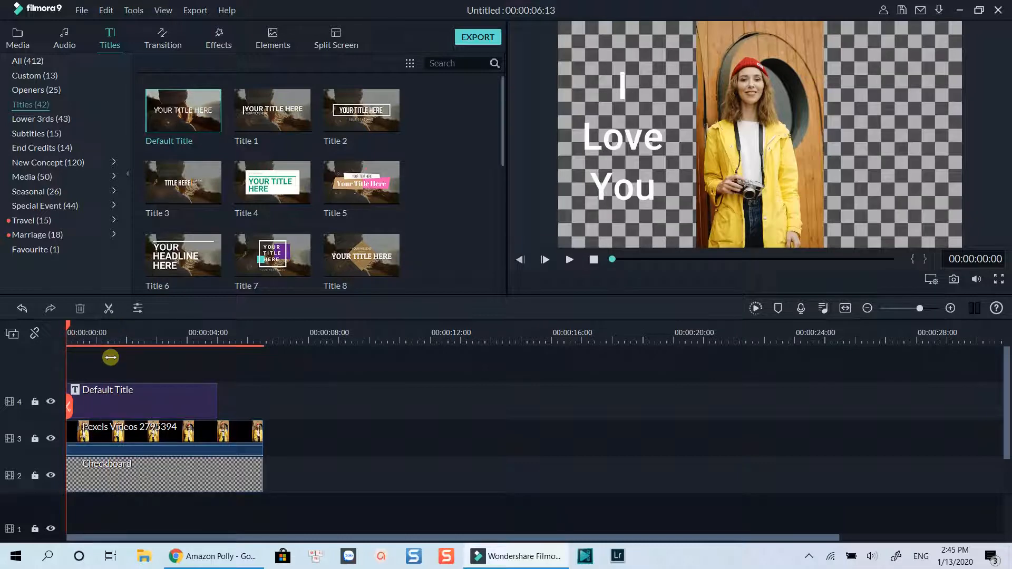
pyautogui.click(569, 259)
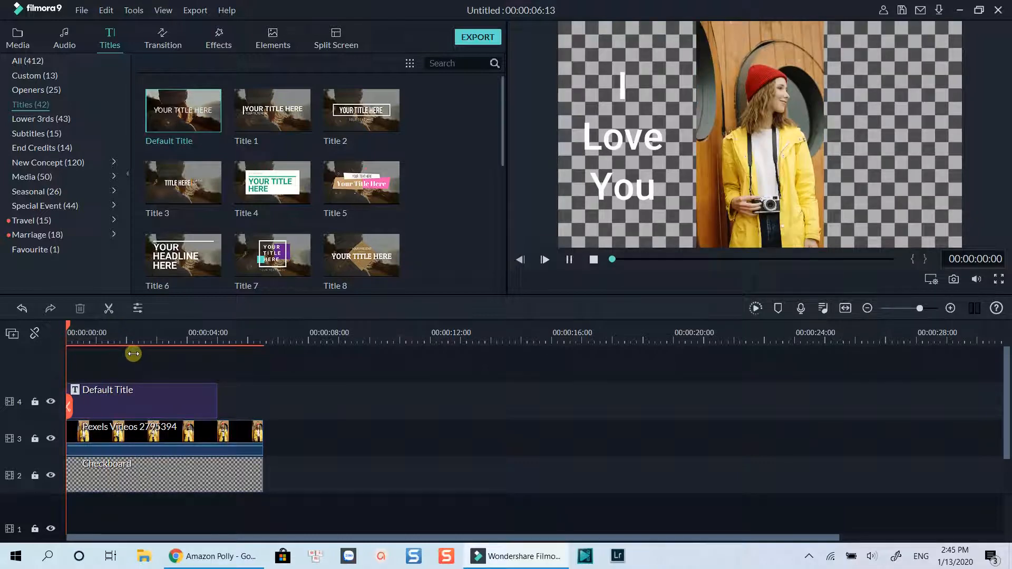